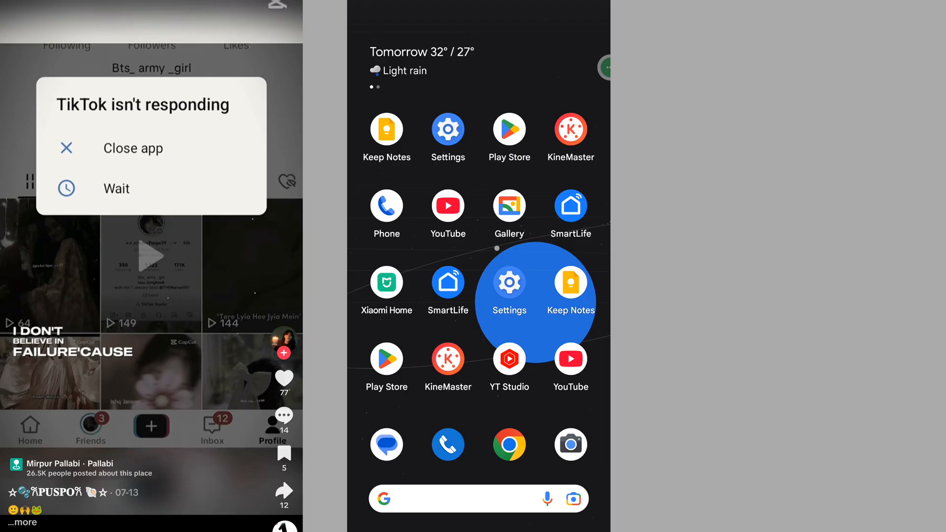
Close the frozen TikTok app from its 'isn't responding' dialog, returning to the home screen.
{"action": "left_click", "coordinate": [133, 148]}
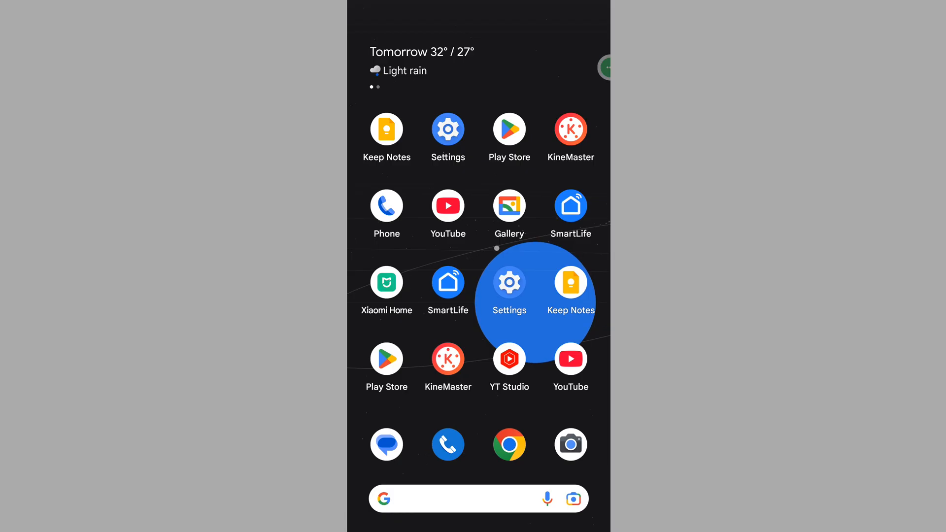
In Settings, show all installed apps and search 'ti' to narrow the list to TikTok.
{"action": "left_click", "coordinate": [509, 284]}
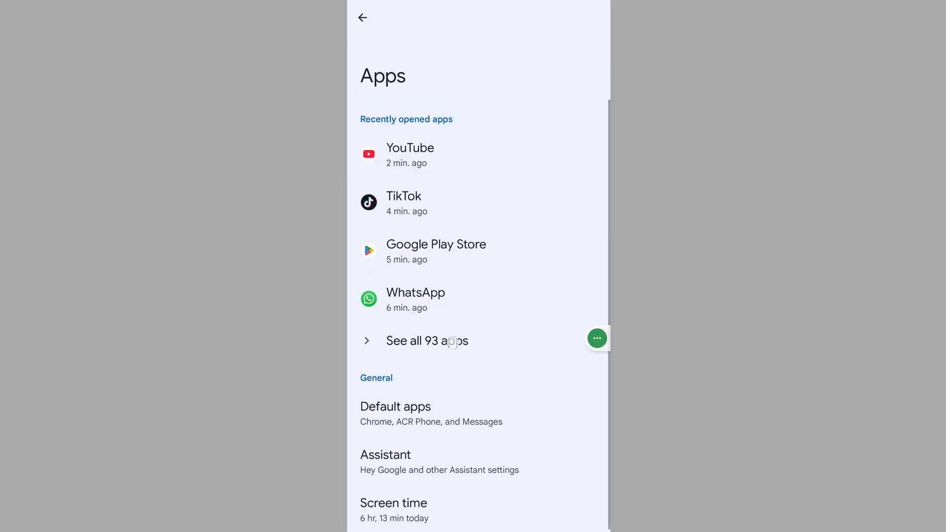
{"action": "left_click", "coordinate": [426, 340]}
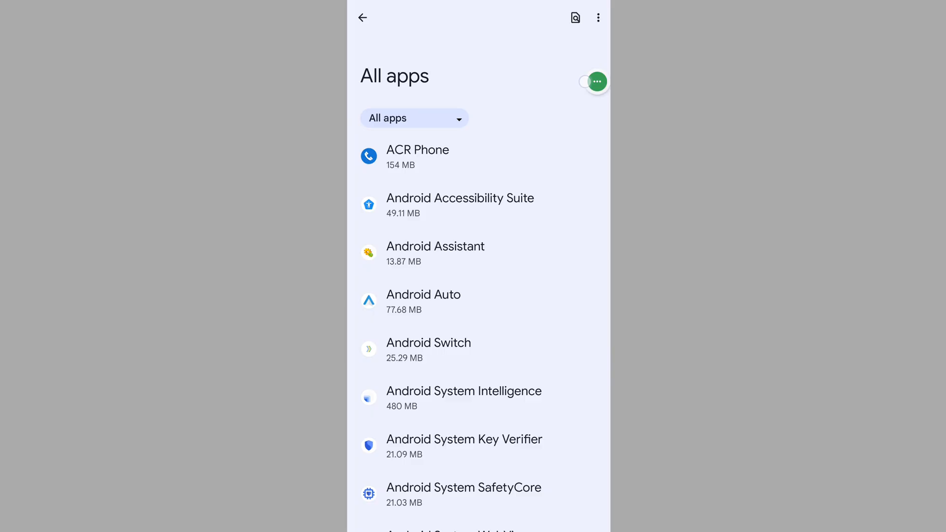
{"action": "type", "text": "tik"}
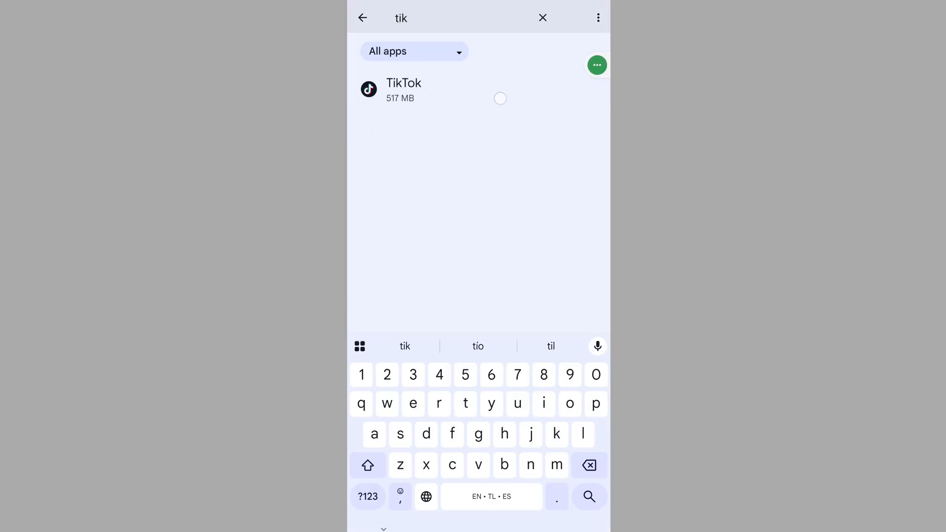
Clear TikTok's stored data from Storage & cache, dropping its usage from 544 MB to 330 MB.
{"action": "left_click", "coordinate": [403, 90]}
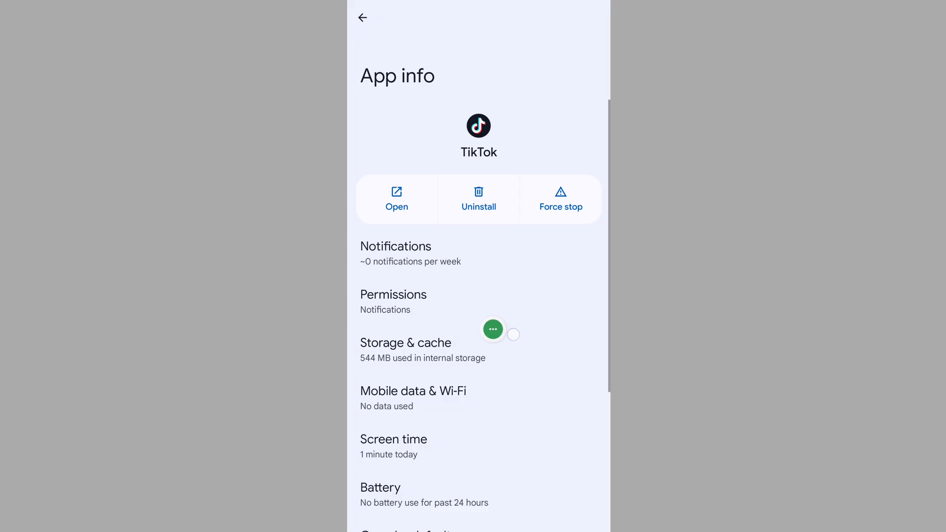
{"action": "left_click", "coordinate": [405, 343]}
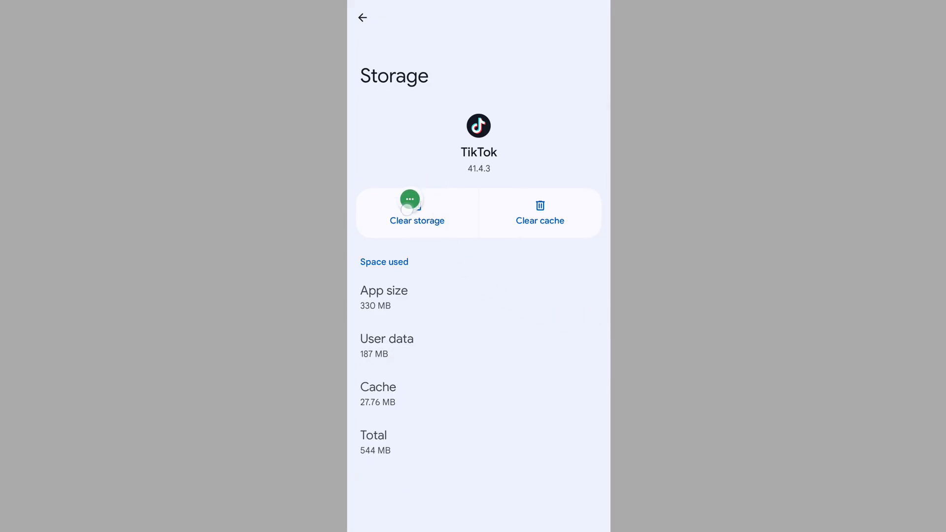
{"action": "left_click", "coordinate": [417, 213]}
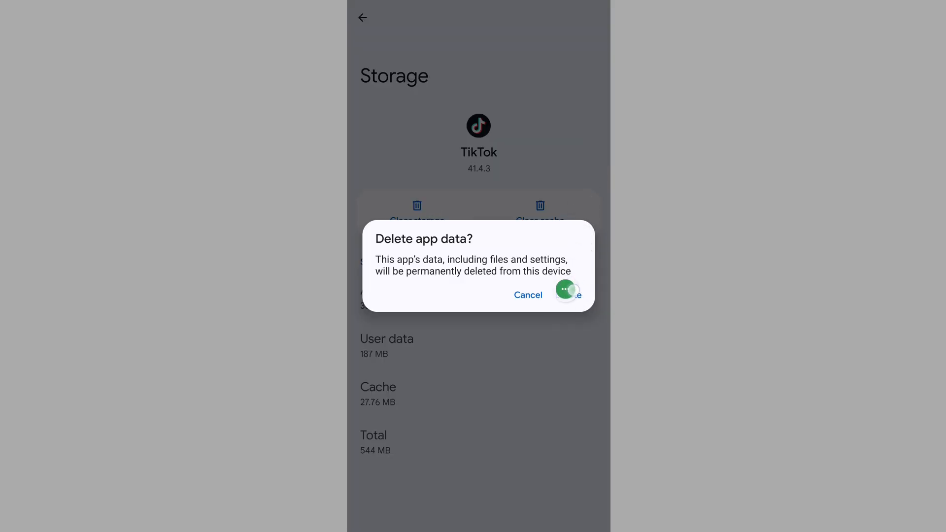
{"action": "left_click", "coordinate": [567, 295]}
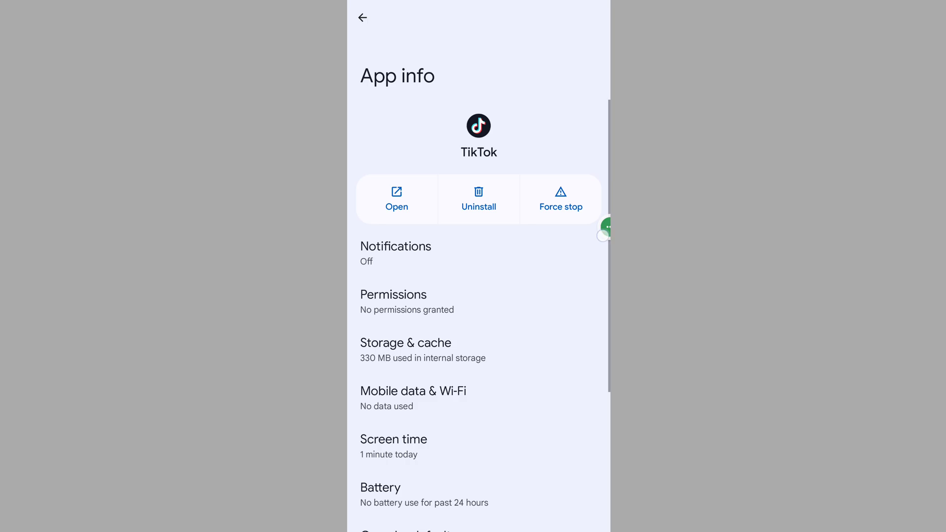
Force-stop TikTok, allow its camera, contacts, location and microphone permissions, and relaunch it.
{"action": "left_click", "coordinate": [561, 199]}
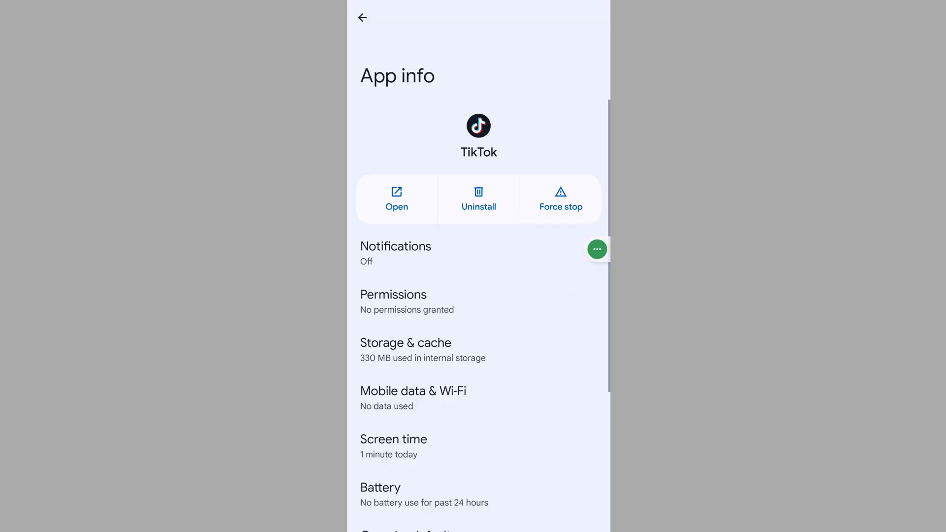
{"action": "left_click", "coordinate": [393, 294]}
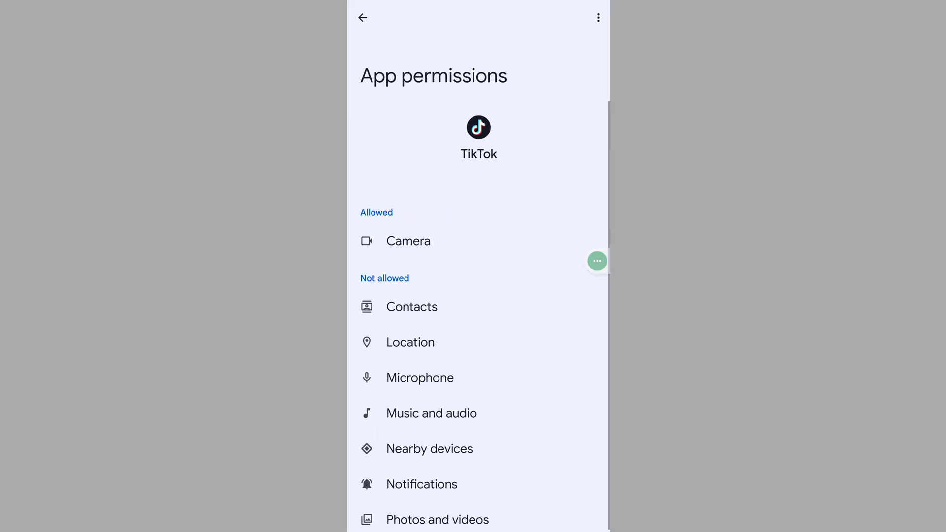
{"action": "left_click", "coordinate": [410, 342]}
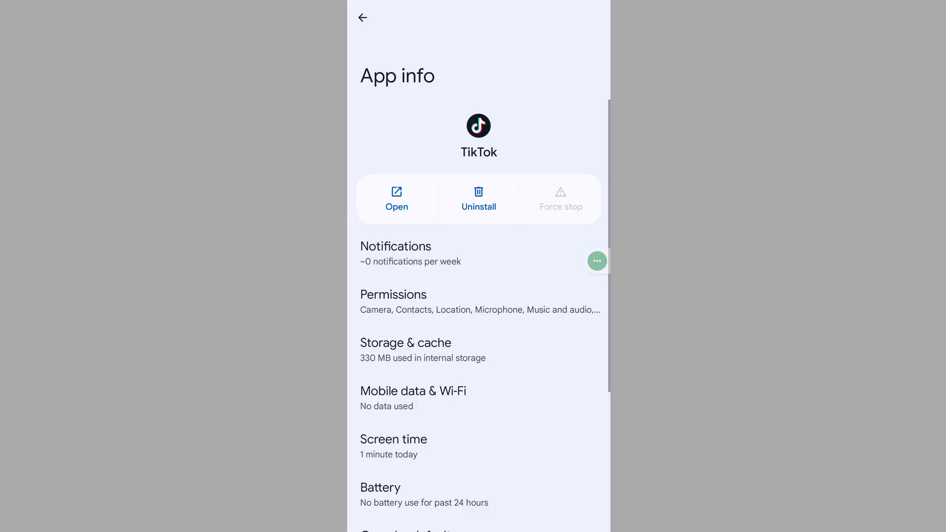
{"action": "left_click", "coordinate": [362, 18]}
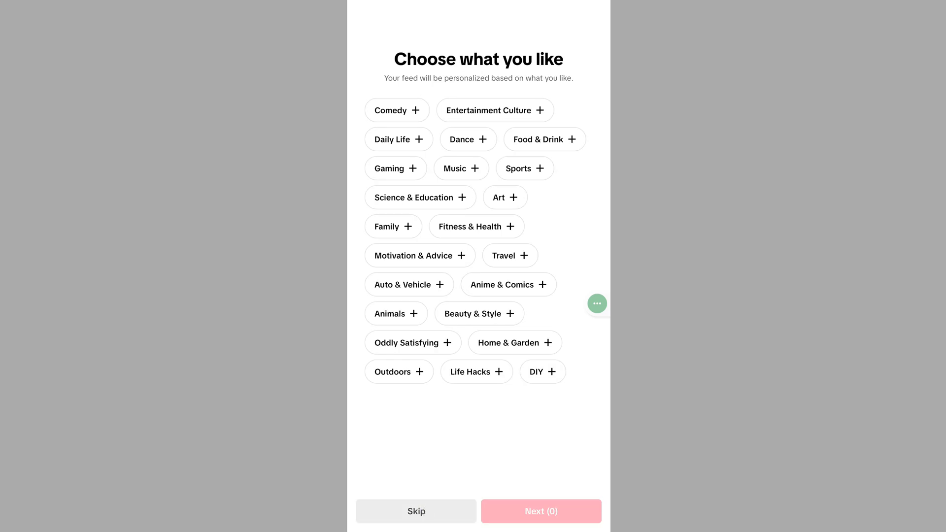
Skip TikTok's 'Choose what you like' interests picker so the For You feed plays.
{"action": "left_click", "coordinate": [415, 512]}
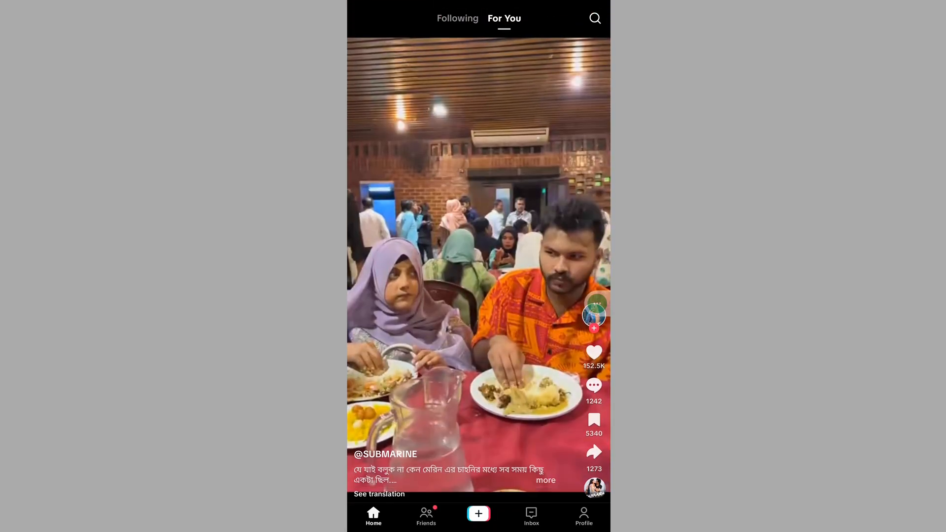